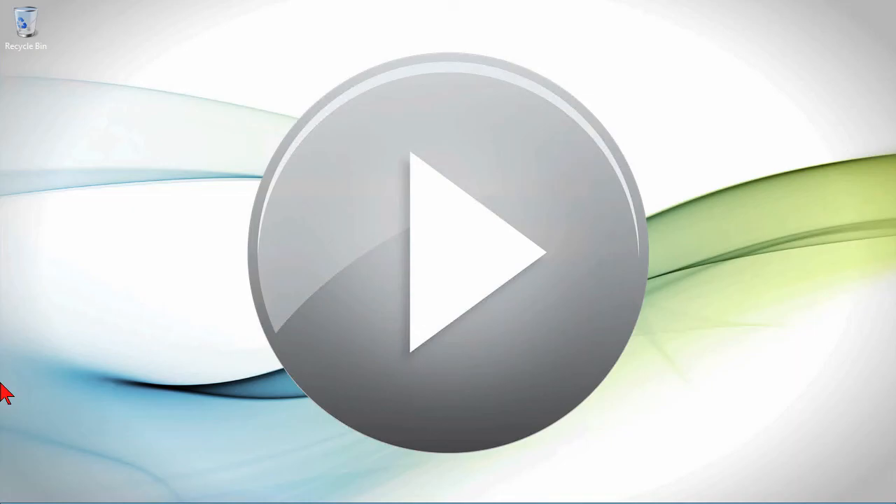
{"action": "mouse_move", "coordinate": [31, 499]}
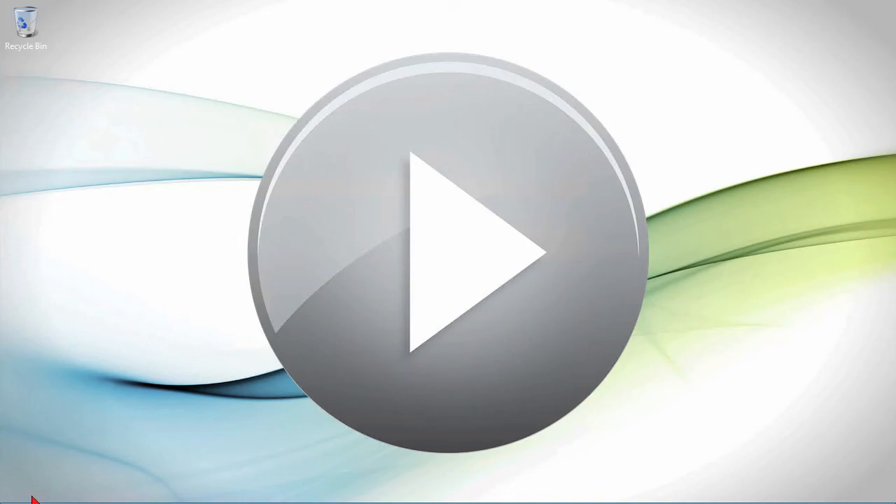
Step: Launch Server Manager from the taskbar to reach its Dashboard
{"action": "left_click", "coordinate": [31, 490]}
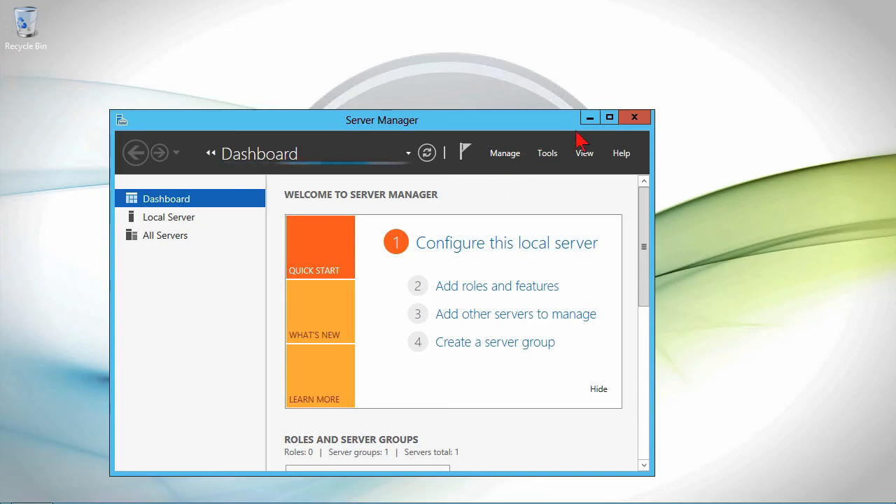
Step: Maximize Server Manager and look through the Tools and Manage menus for role management
{"action": "left_click", "coordinate": [609, 118]}
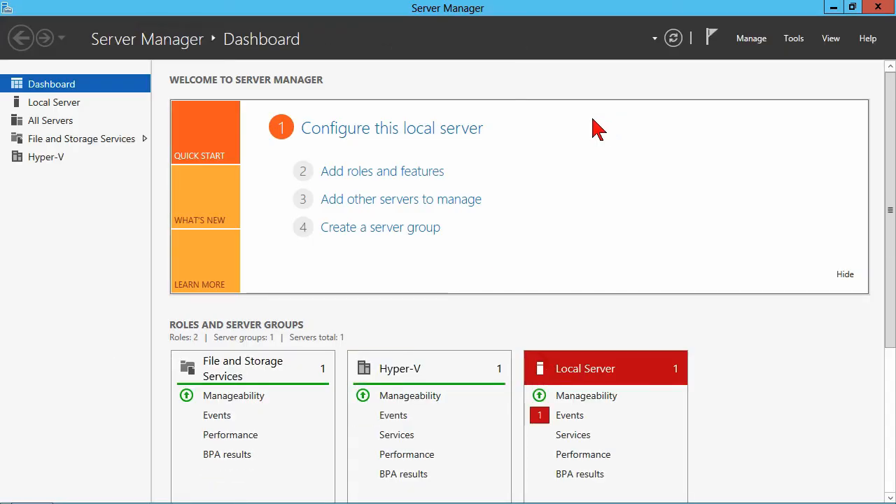
{"action": "mouse_move", "coordinate": [577, 155]}
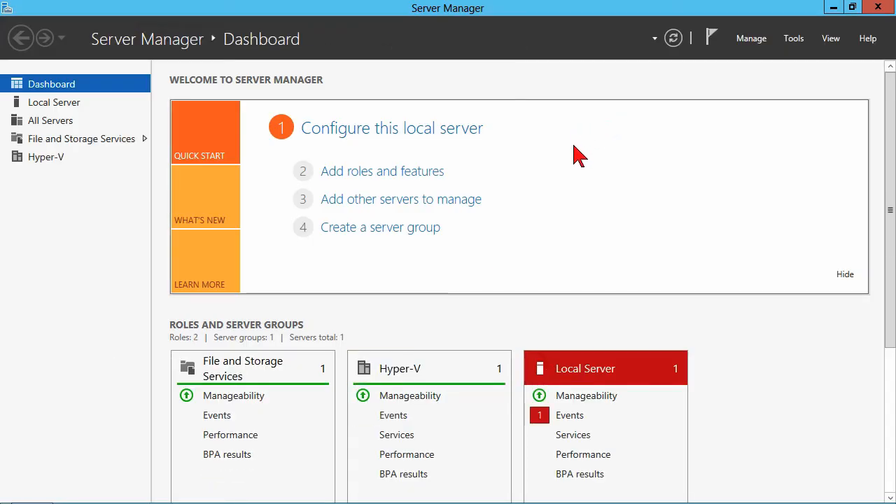
{"action": "mouse_move", "coordinate": [588, 142]}
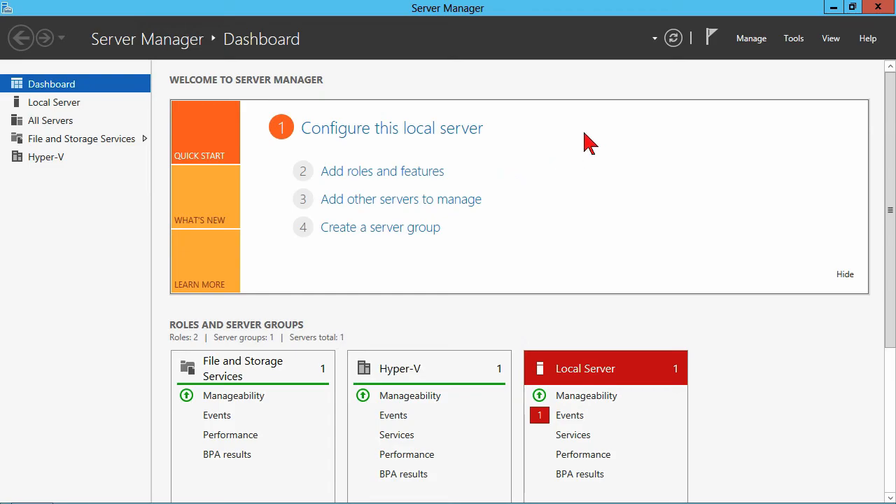
{"action": "left_click", "coordinate": [793, 37]}
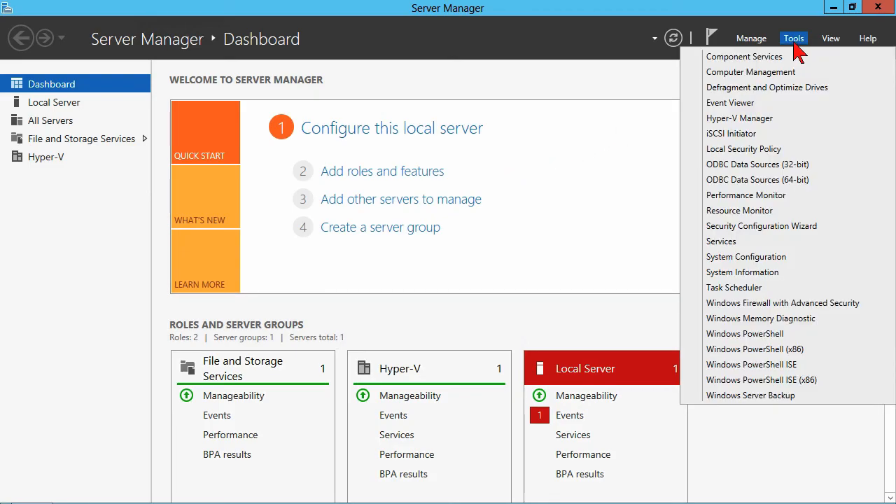
{"action": "mouse_move", "coordinate": [756, 126]}
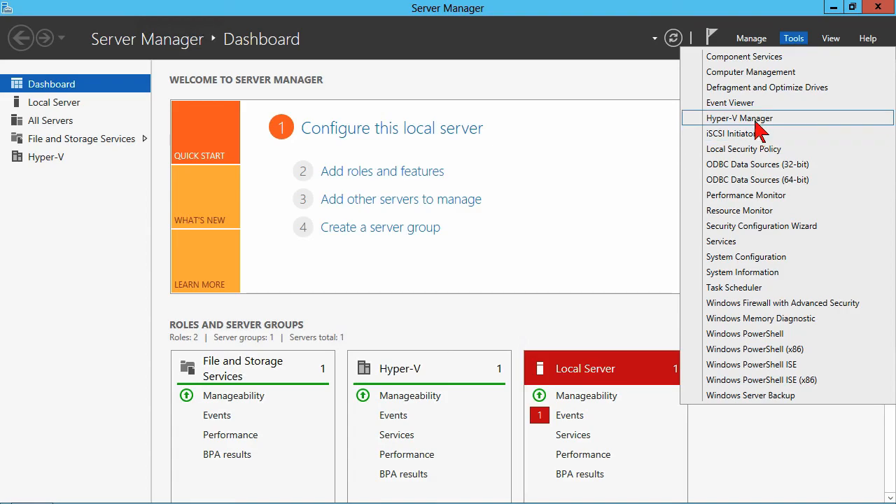
{"action": "left_click", "coordinate": [750, 37]}
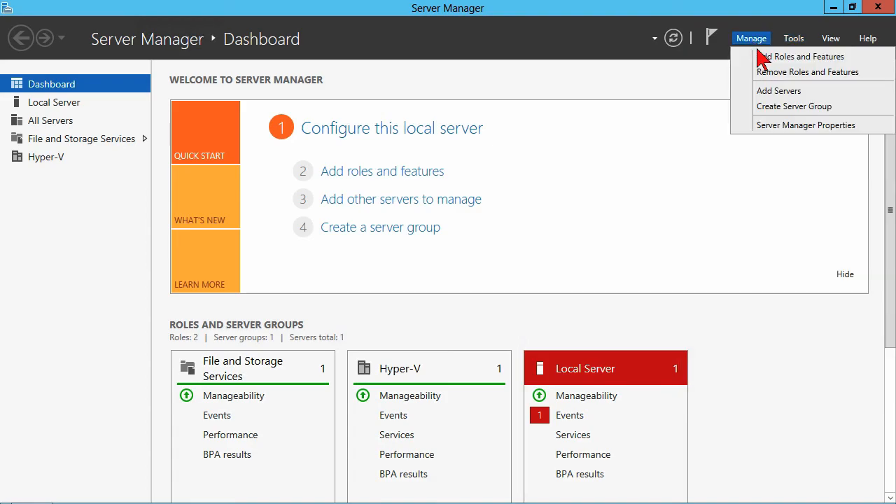
{"action": "left_click", "coordinate": [802, 56]}
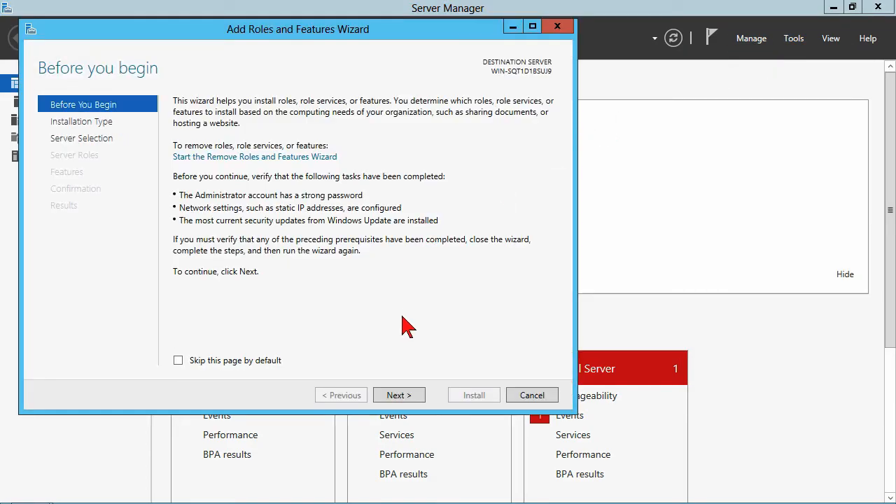
{"action": "left_click", "coordinate": [399, 395]}
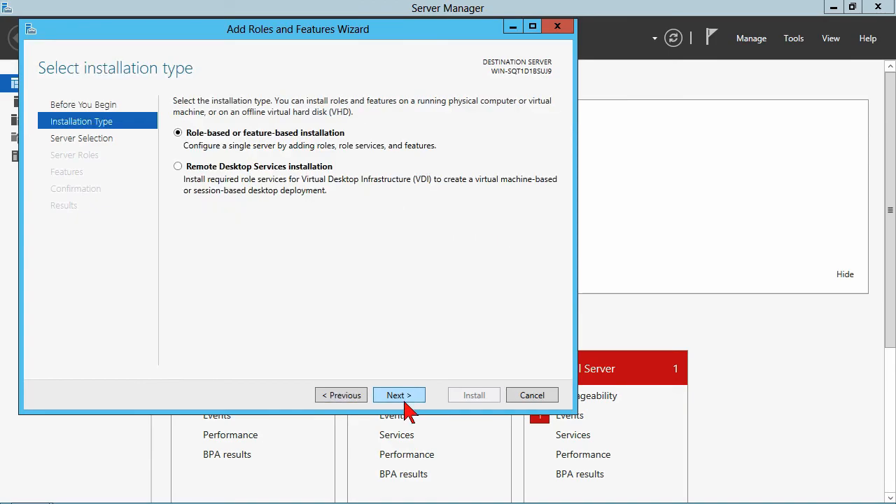
{"action": "left_click", "coordinate": [398, 395]}
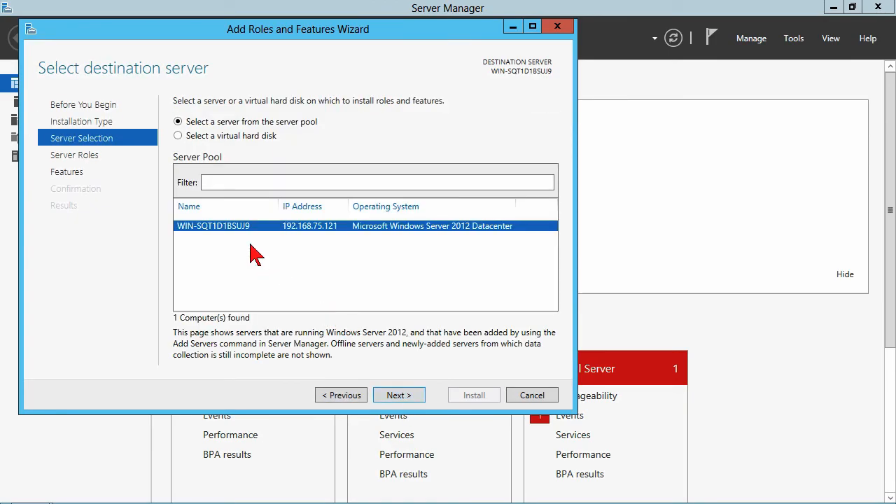
{"action": "left_click", "coordinate": [398, 395]}
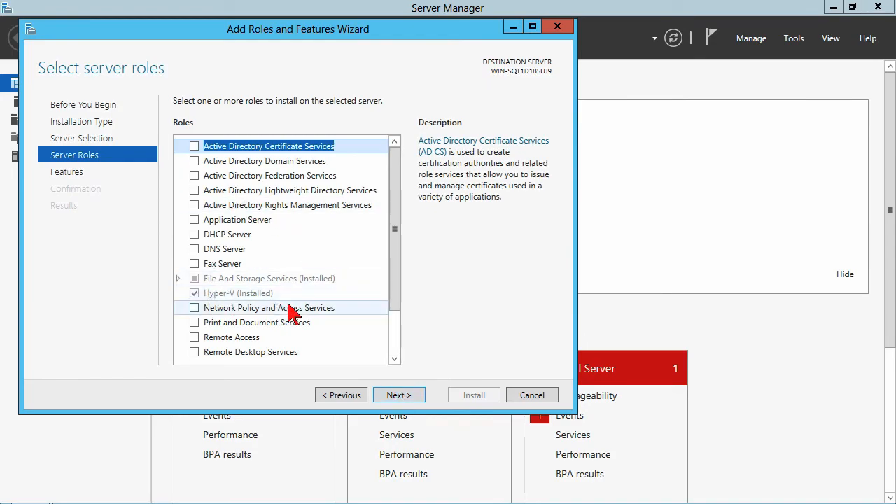
{"action": "left_click", "coordinate": [238, 293]}
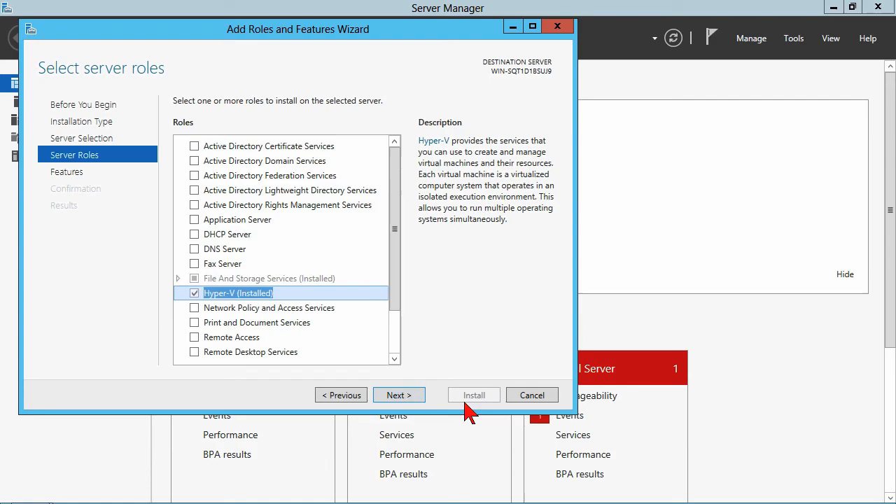
{"action": "left_click", "coordinate": [532, 395]}
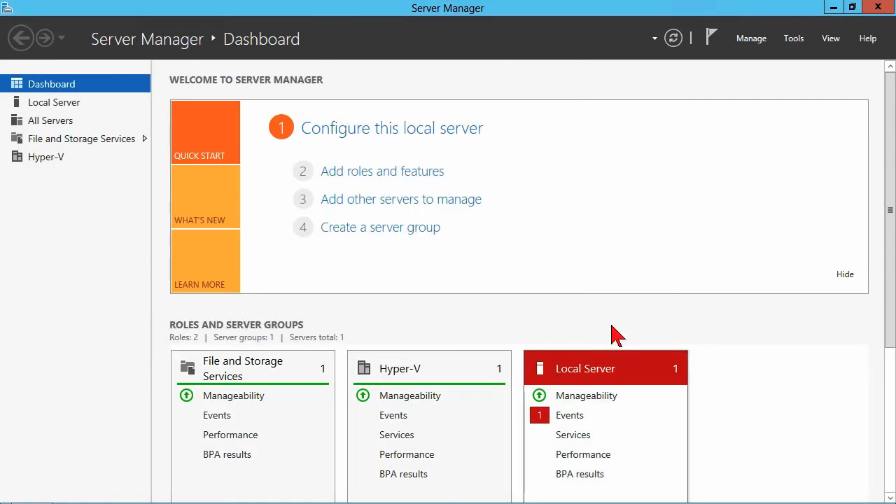
Step: Launch Hyper-V Manager from Tools, select a virtual machine and bring up the host server's actions
{"action": "left_click", "coordinate": [793, 38]}
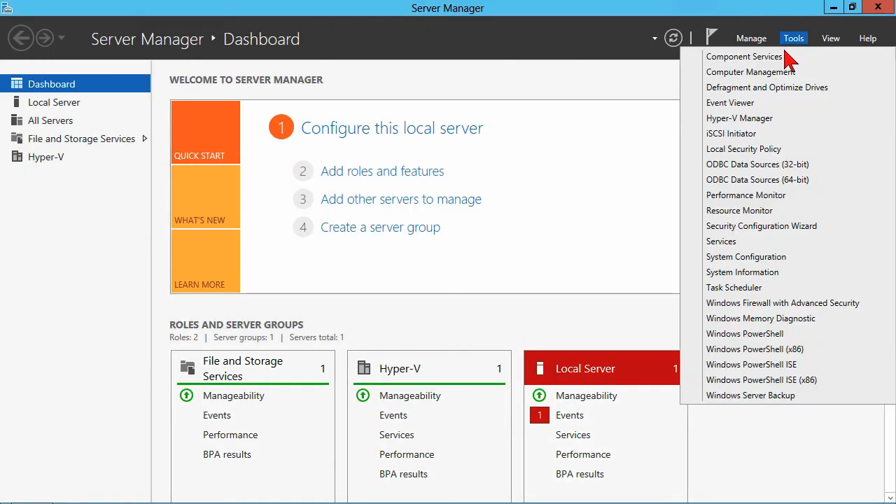
{"action": "mouse_move", "coordinate": [739, 117]}
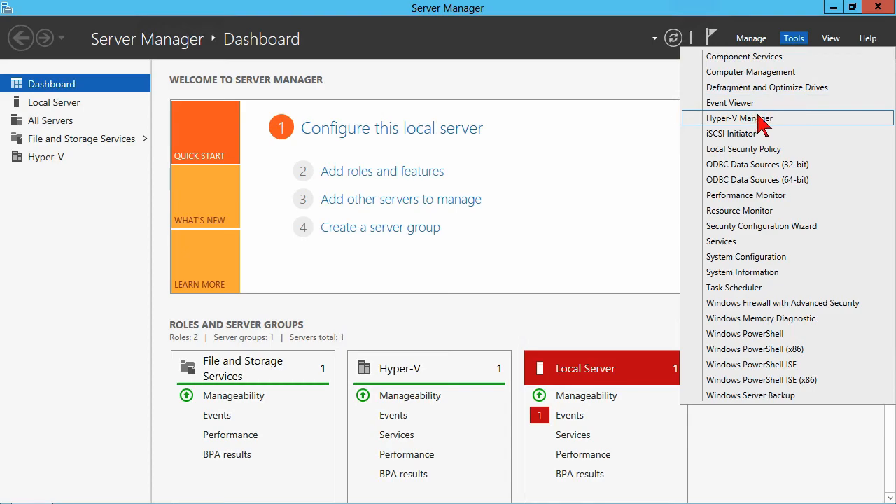
{"action": "left_click", "coordinate": [739, 117]}
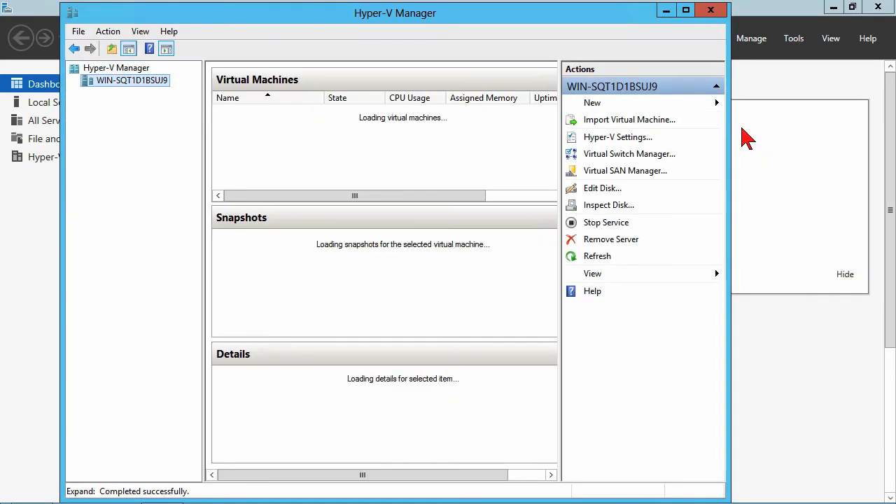
{"action": "left_click", "coordinate": [256, 111]}
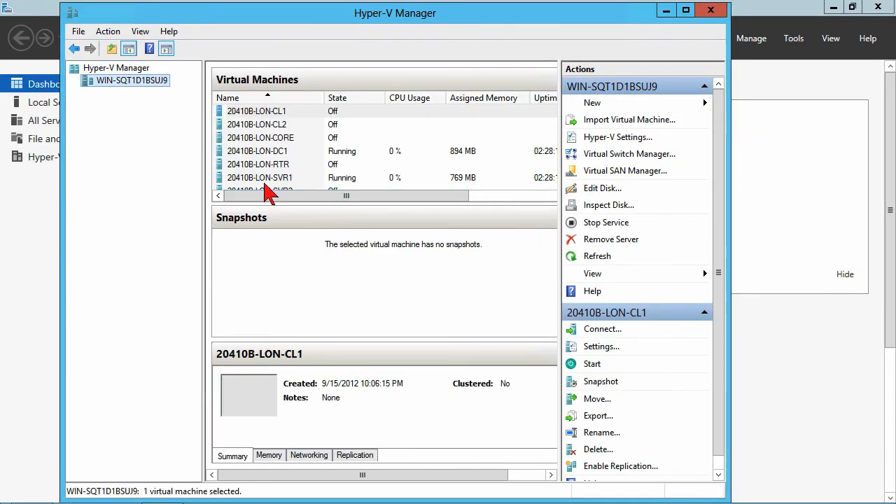
{"action": "mouse_move", "coordinate": [265, 151]}
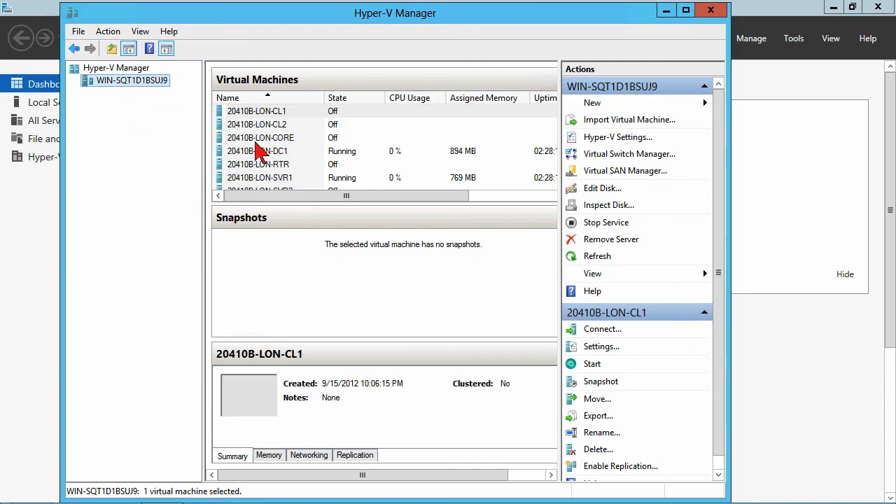
{"action": "right_click", "coordinate": [132, 80]}
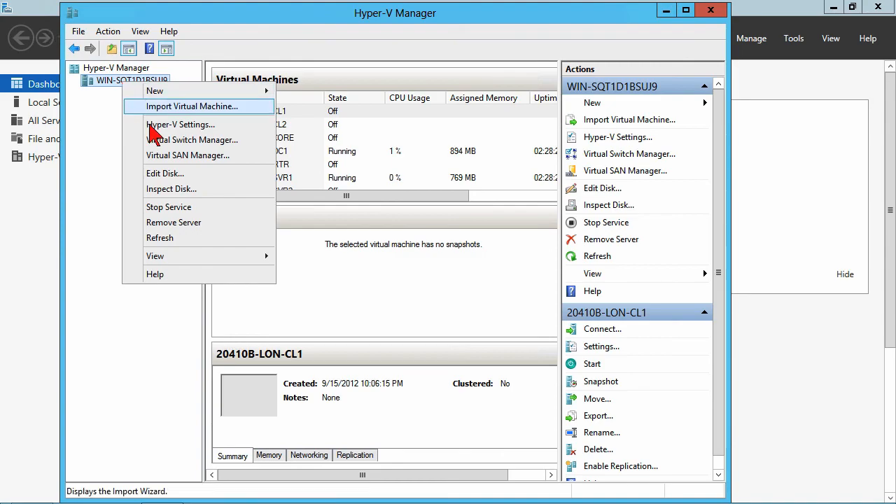
{"action": "left_click", "coordinate": [180, 123]}
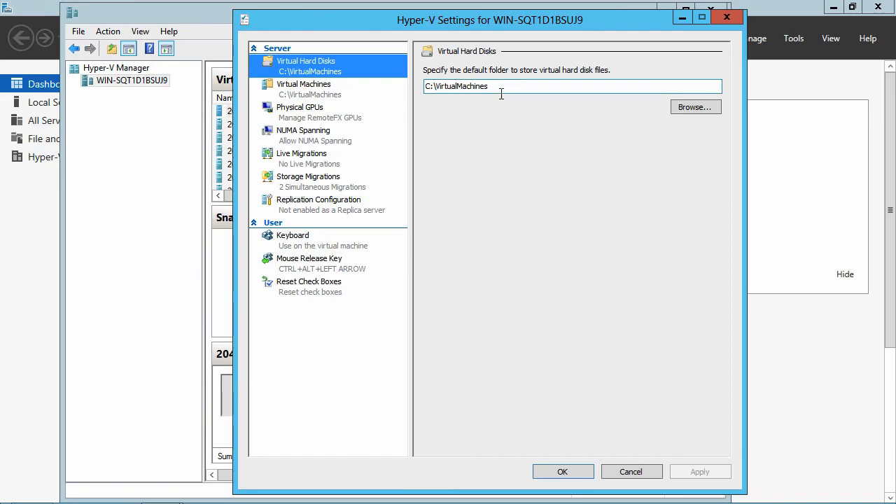
{"action": "mouse_move", "coordinate": [325, 112]}
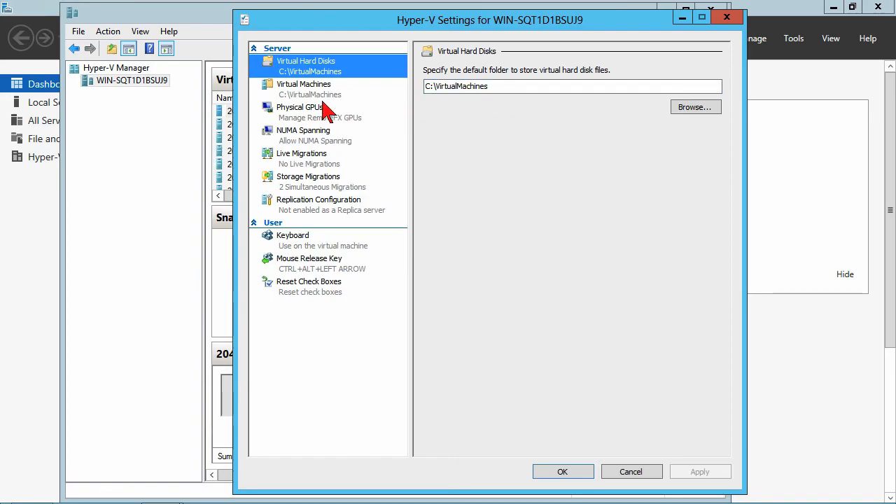
{"action": "left_click", "coordinate": [303, 84]}
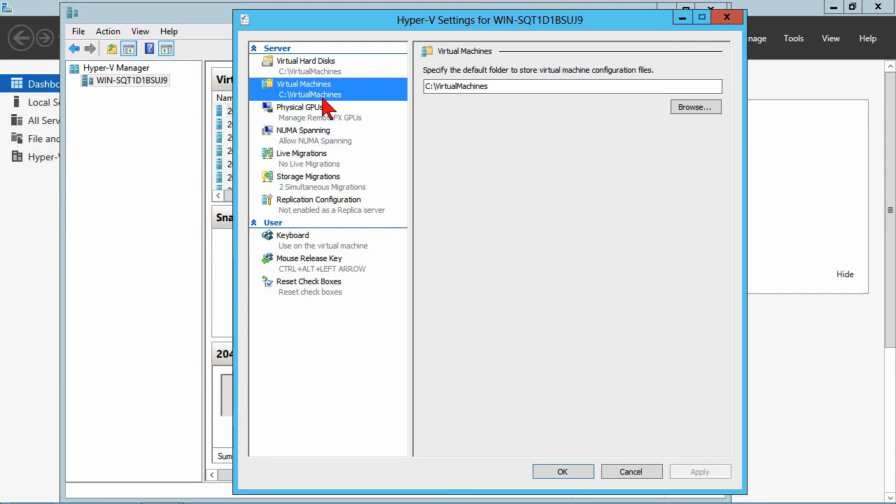
{"action": "mouse_move", "coordinate": [306, 168]}
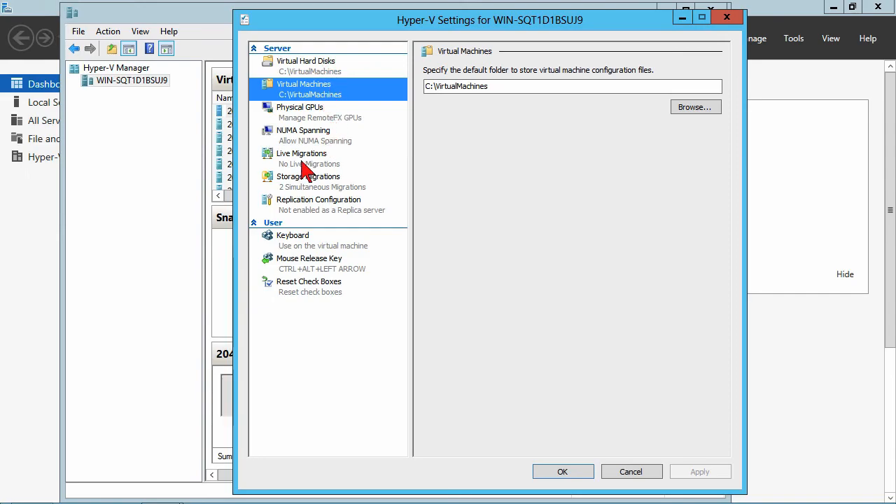
{"action": "left_click", "coordinate": [302, 130]}
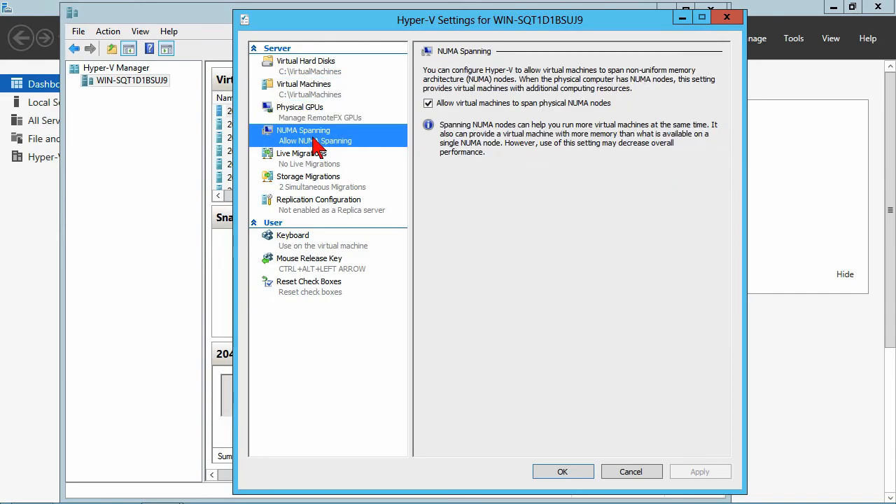
{"action": "mouse_move", "coordinate": [510, 98]}
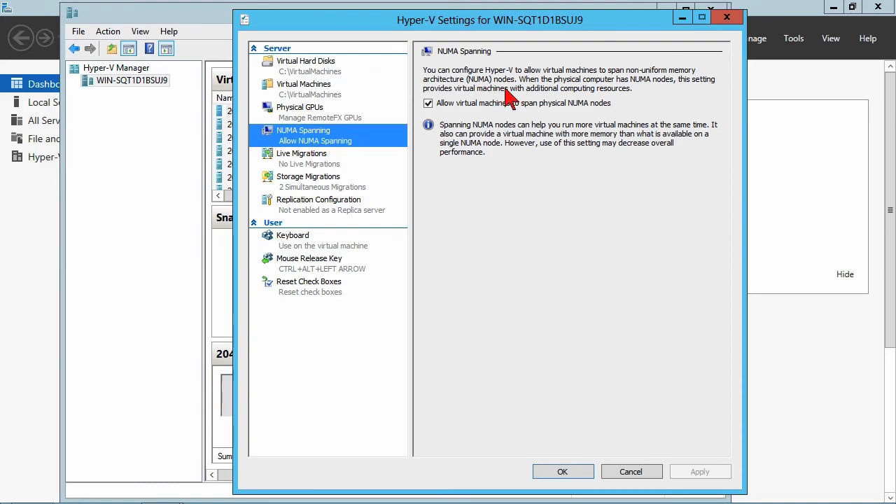
{"action": "left_click", "coordinate": [303, 153]}
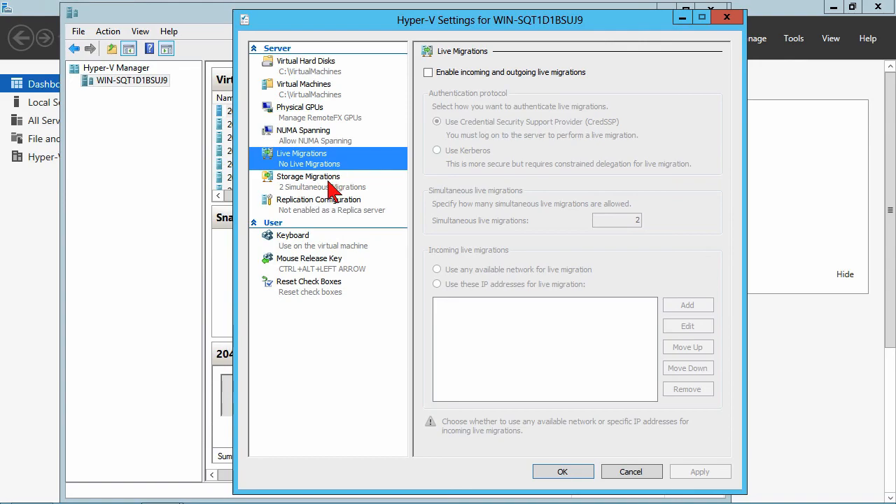
{"action": "left_click", "coordinate": [308, 176]}
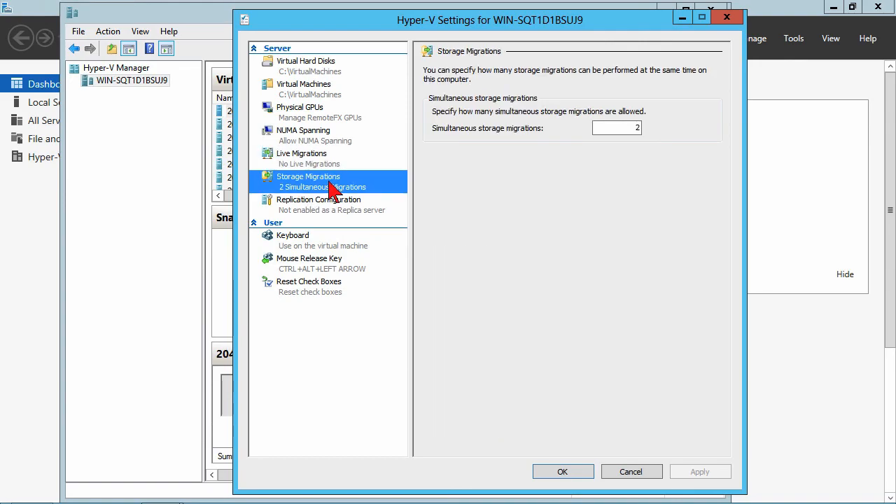
{"action": "mouse_move", "coordinate": [308, 157]}
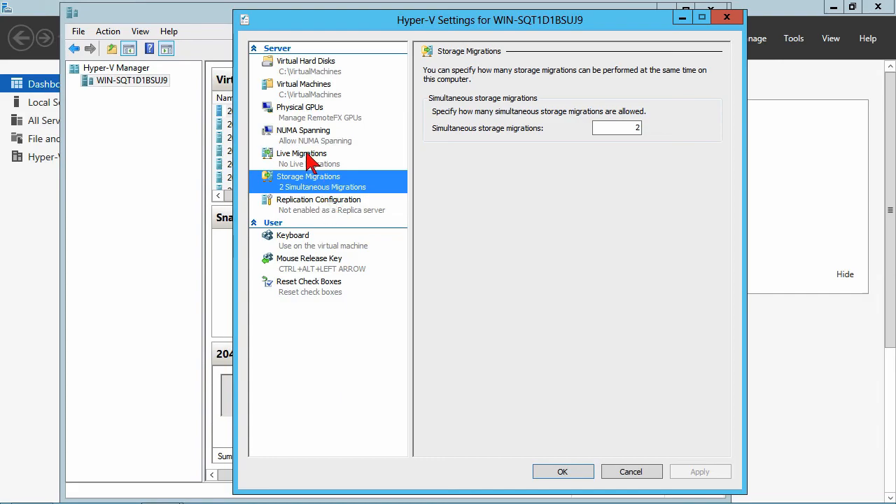
{"action": "mouse_move", "coordinate": [314, 241]}
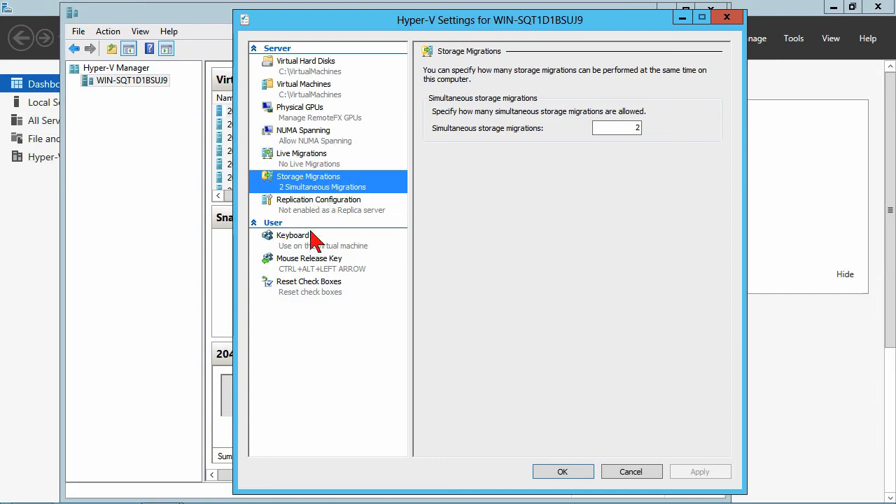
{"action": "mouse_move", "coordinate": [316, 266]}
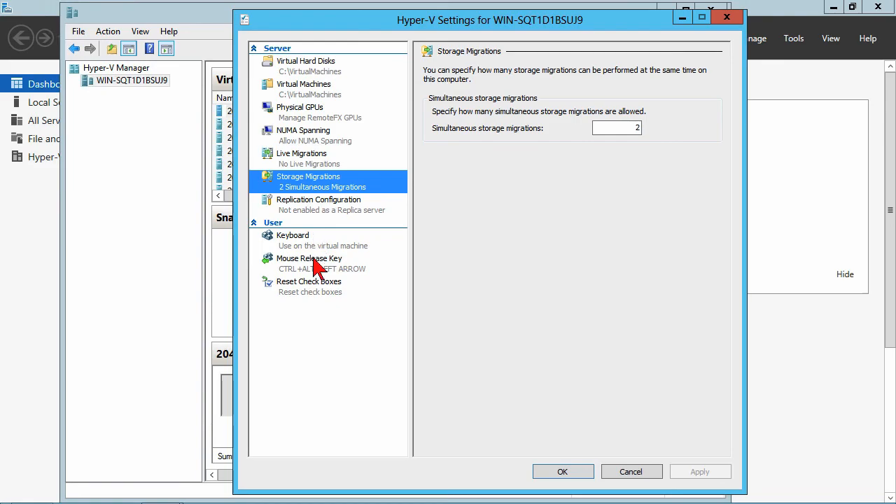
{"action": "left_click", "coordinate": [293, 236]}
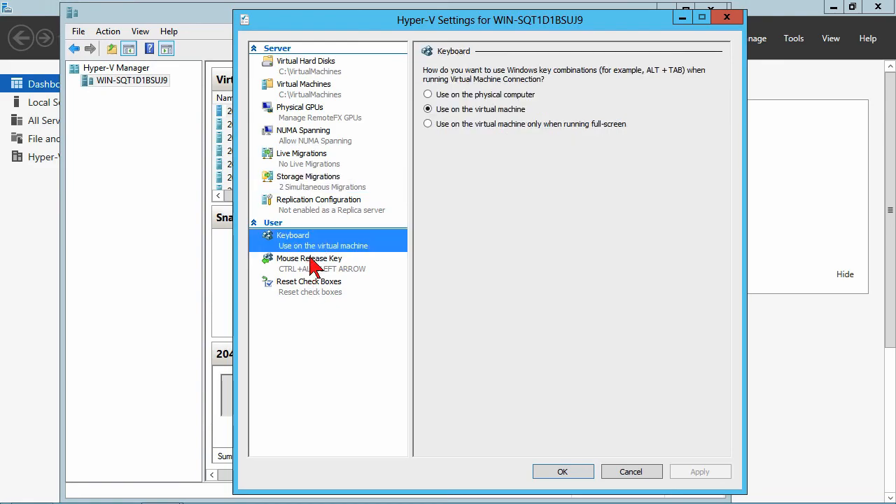
{"action": "mouse_move", "coordinate": [320, 265]}
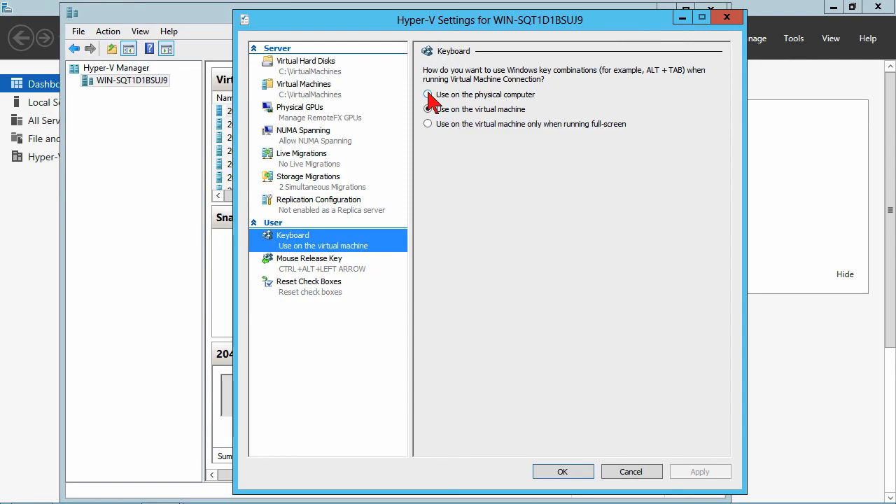
{"action": "left_click", "coordinate": [428, 109]}
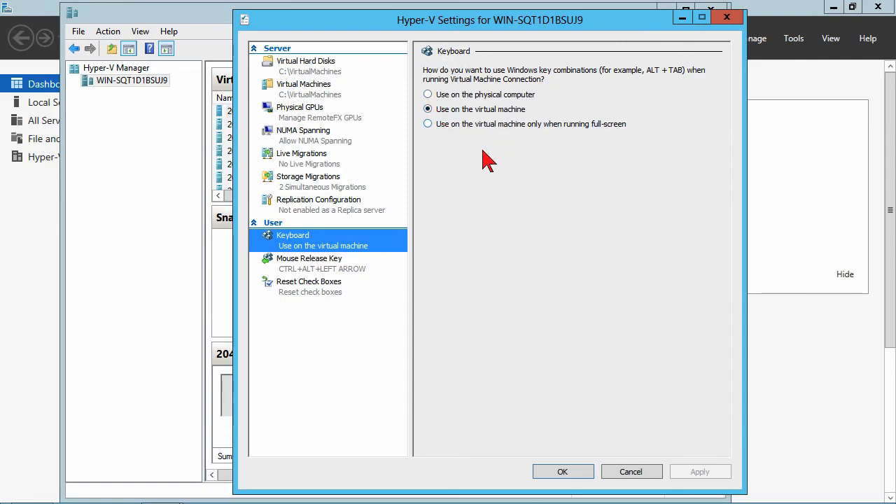
{"action": "mouse_move", "coordinate": [448, 133]}
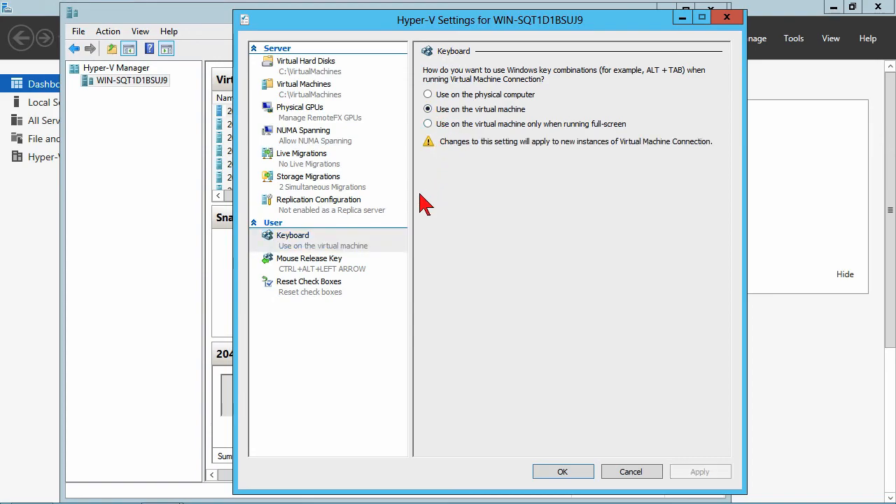
{"action": "left_click", "coordinate": [308, 264]}
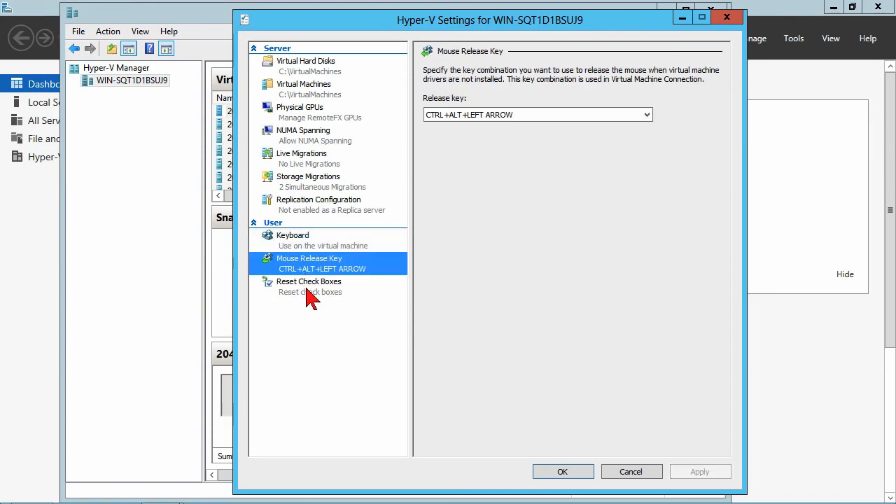
{"action": "left_click", "coordinate": [308, 282]}
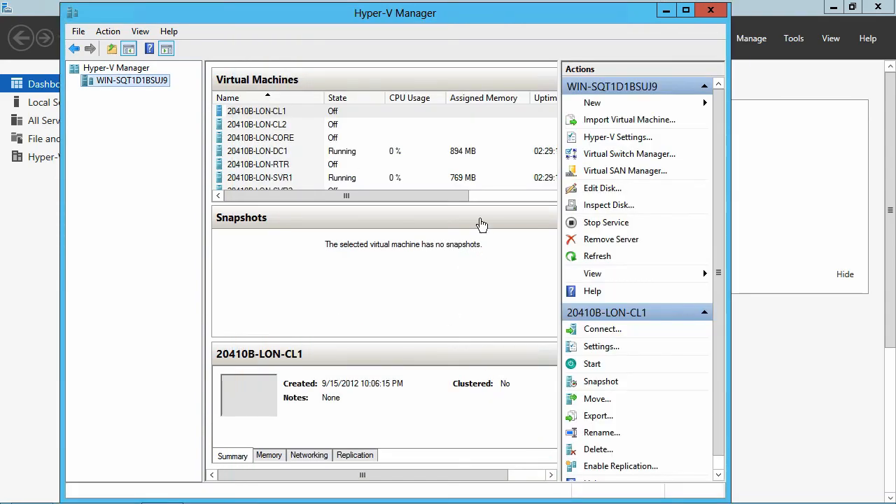
{"action": "right_click", "coordinate": [132, 80]}
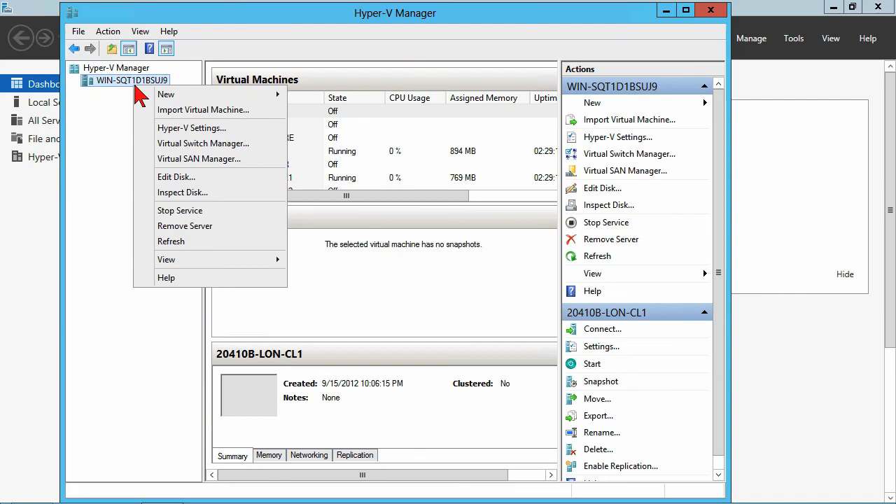
{"action": "mouse_move", "coordinate": [203, 143]}
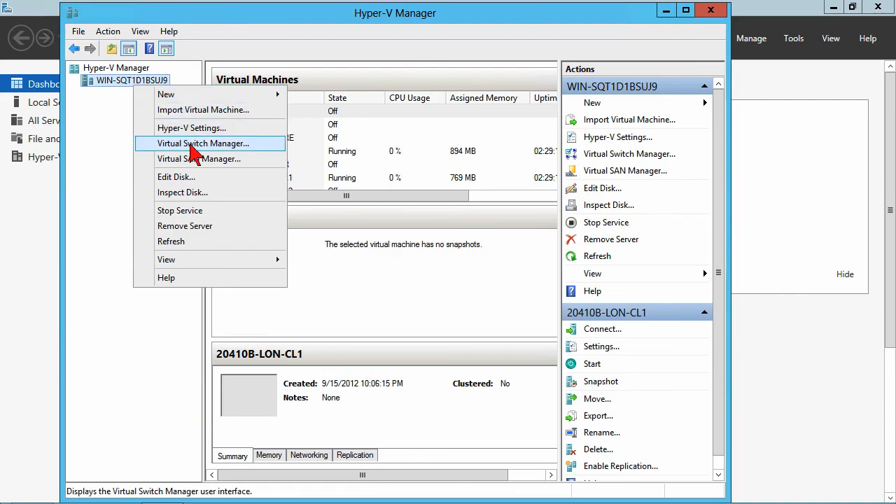
{"action": "left_click", "coordinate": [205, 143]}
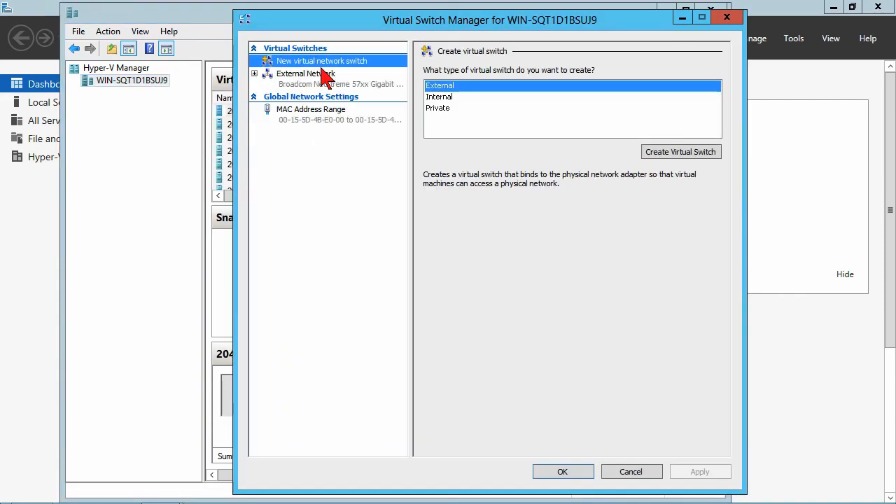
{"action": "mouse_move", "coordinate": [279, 163]}
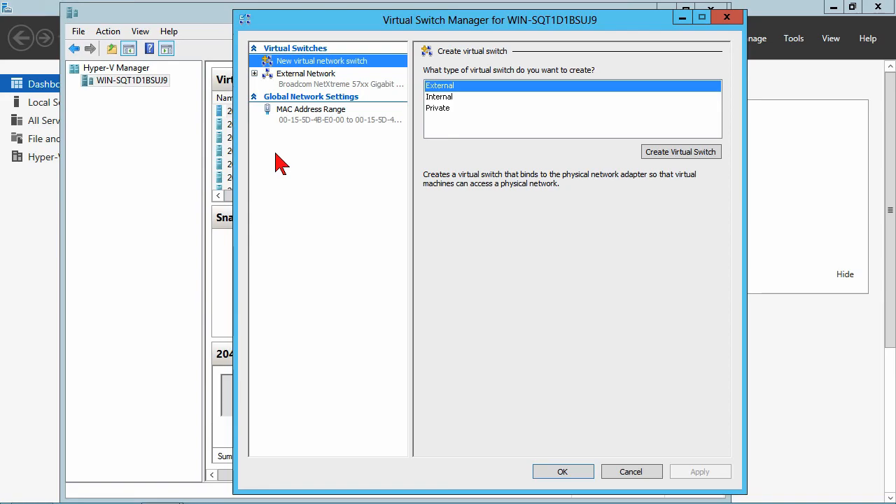
{"action": "mouse_move", "coordinate": [357, 152]}
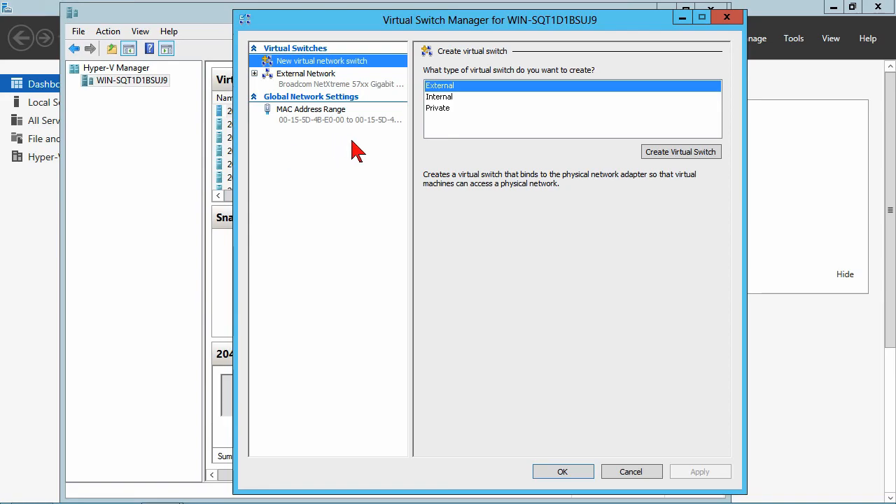
{"action": "left_click", "coordinate": [630, 470]}
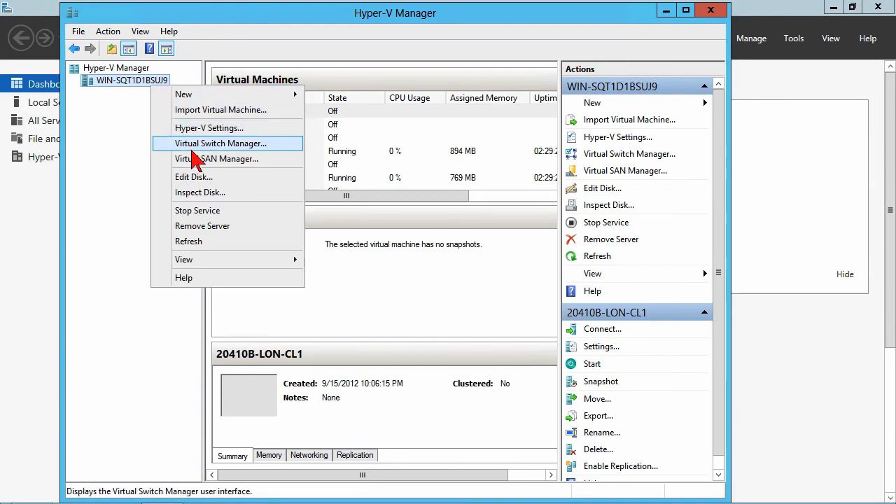
{"action": "left_click", "coordinate": [221, 143]}
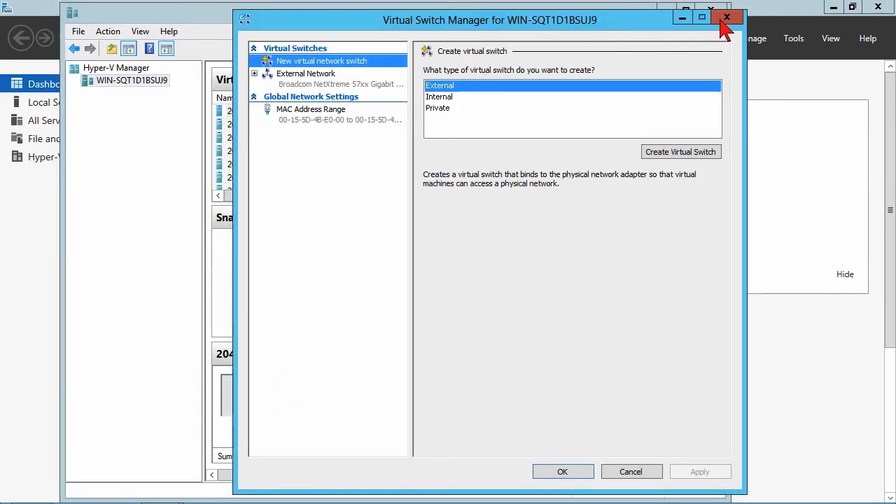
{"action": "left_click", "coordinate": [727, 17]}
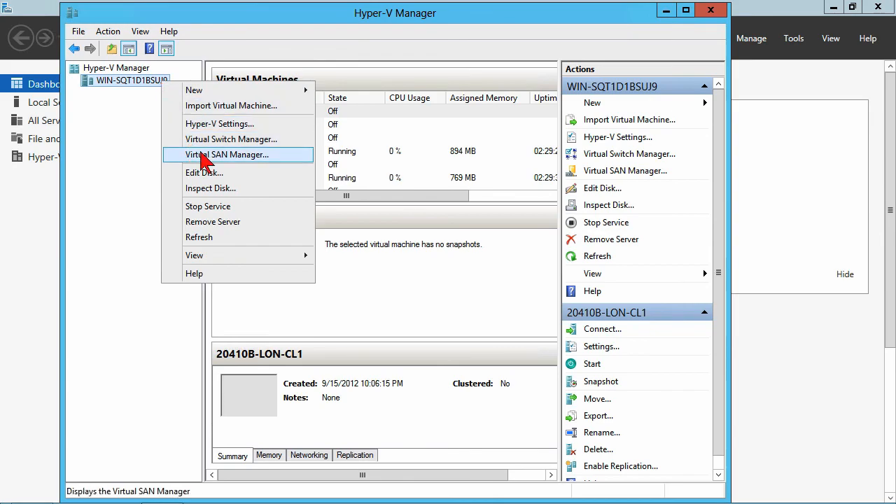
Step: Review the Virtual SAN Manager's virtual Fibre Channel SAN settings for the host
{"action": "left_click", "coordinate": [227, 154]}
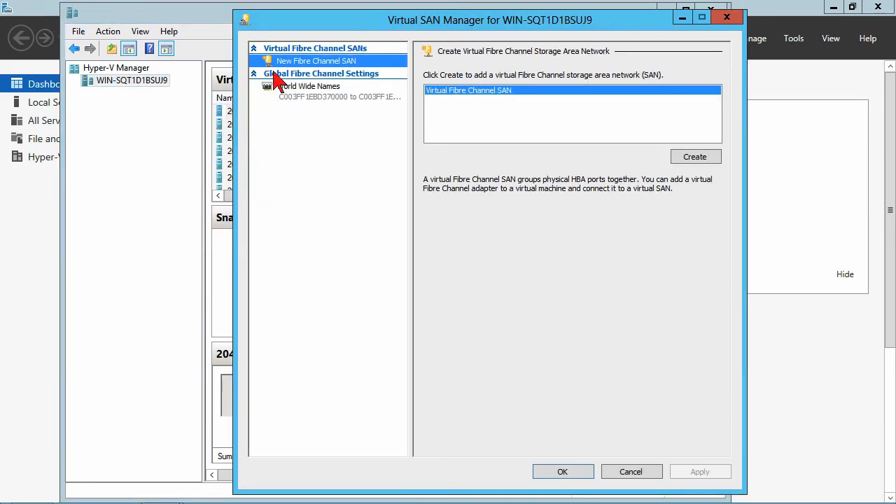
{"action": "mouse_move", "coordinate": [280, 161]}
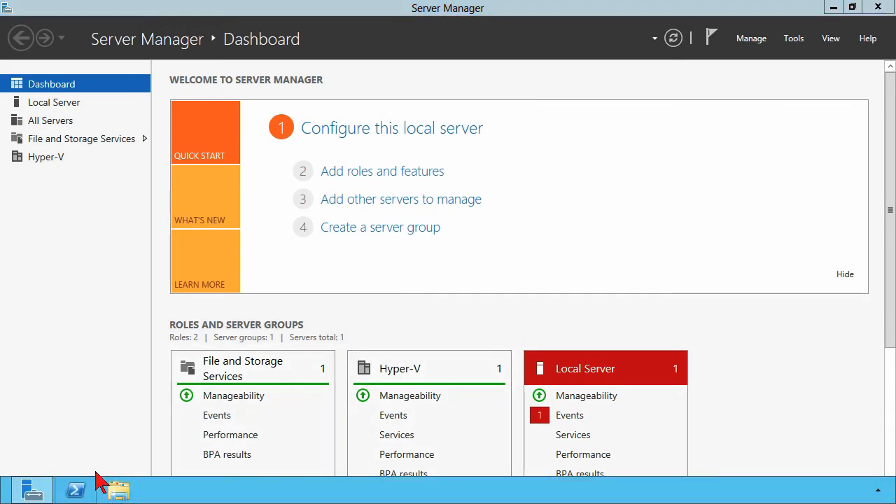
Step: In a new PowerShell console, run get-command -Module hyper-v and scroll through the cmdlet list
{"action": "left_click", "coordinate": [75, 489]}
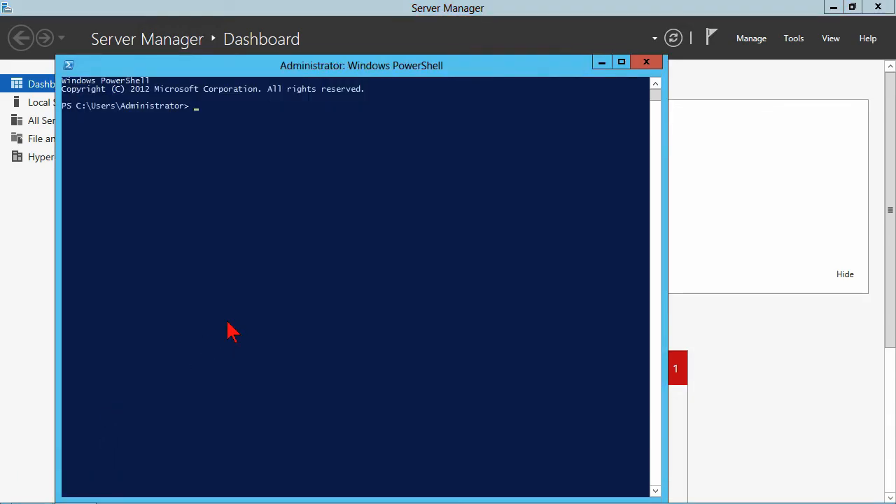
{"action": "type", "text": "get-command -Module hyper-v"}
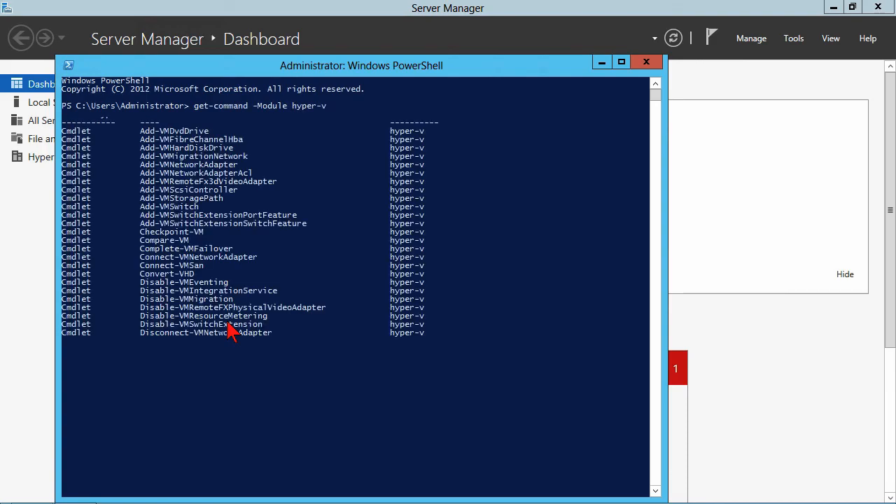
{"action": "scroll", "scroll_direction": "down", "scroll_amount": 3}
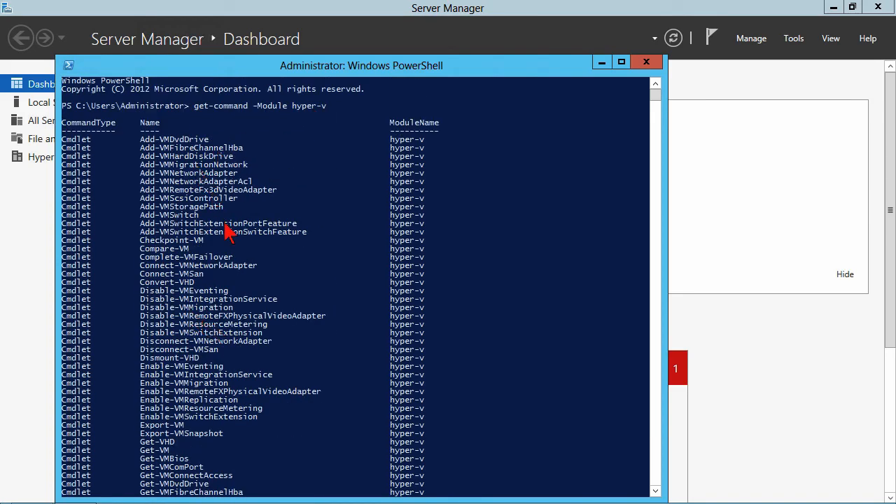
{"action": "mouse_move", "coordinate": [196, 182]}
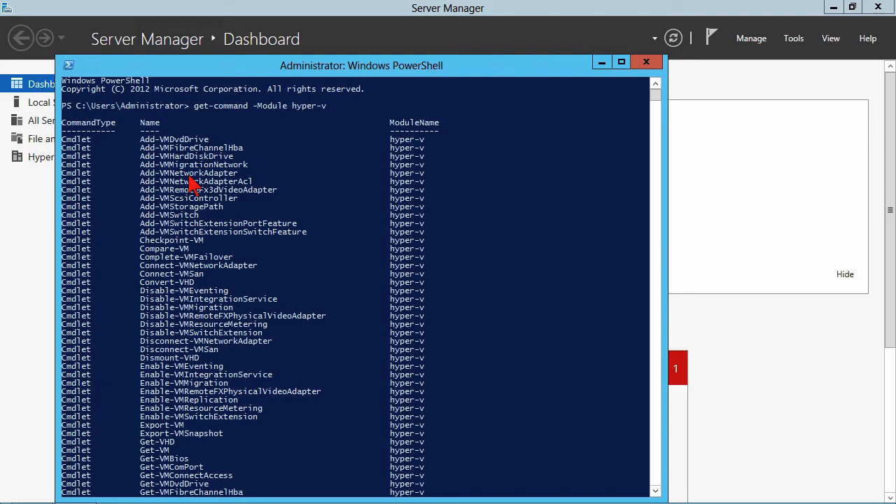
{"action": "mouse_move", "coordinate": [195, 188]}
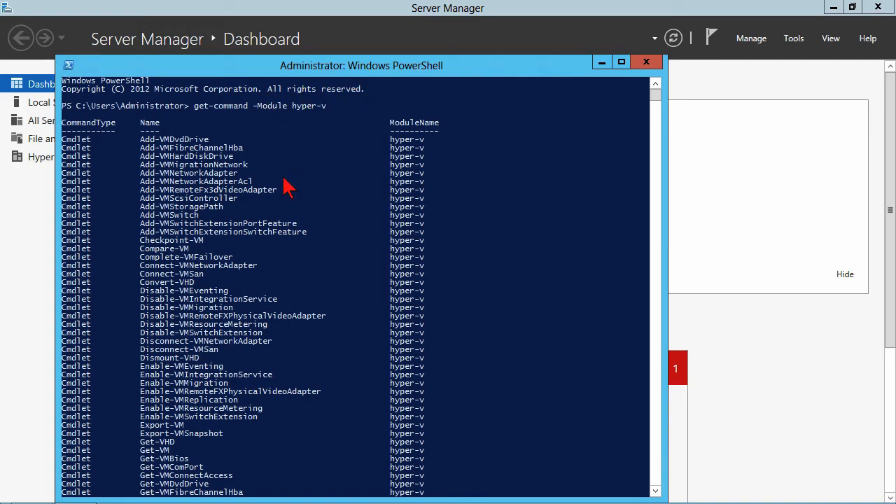
{"action": "scroll", "scroll_direction": "down", "scroll_amount": 3}
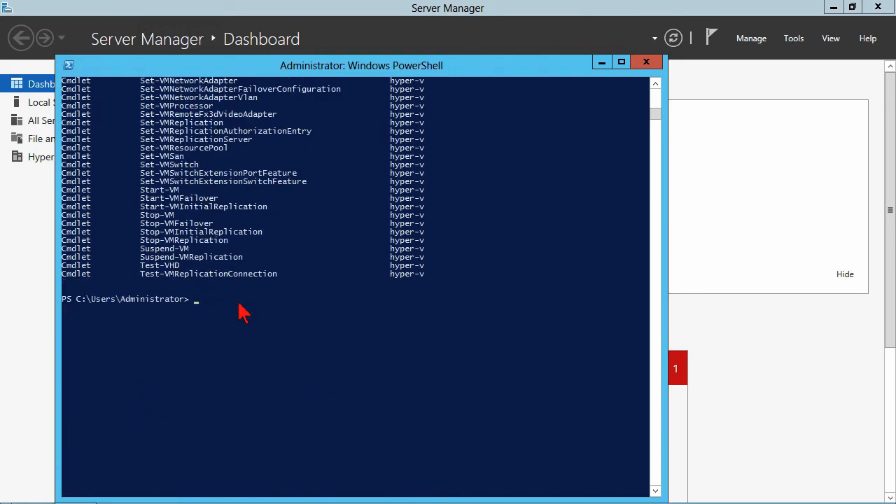
Step: Run get-vm to list the virtual machines with their state and assigned memory
{"action": "type", "text": "get-vm"}
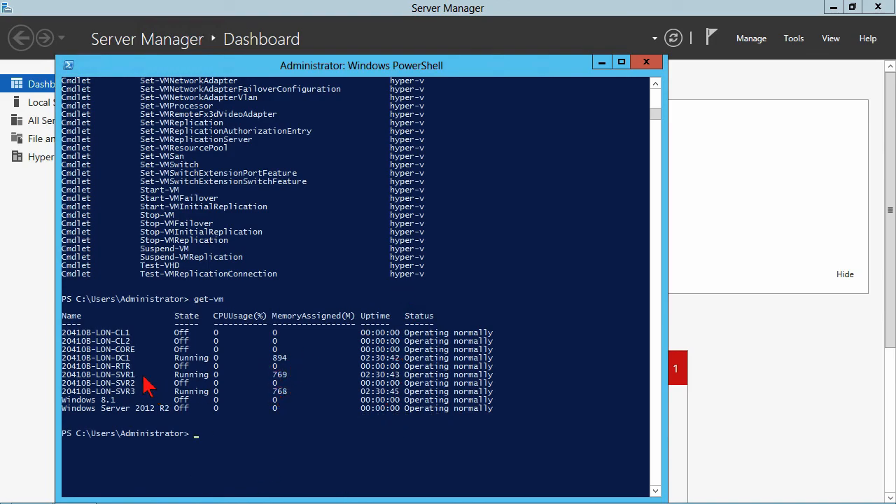
{"action": "mouse_move", "coordinate": [211, 413]}
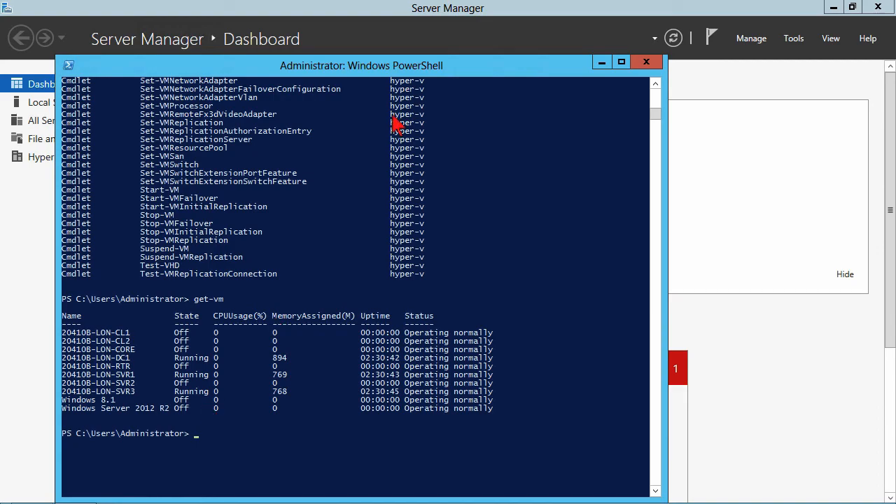
{"action": "mouse_move", "coordinate": [334, 162]}
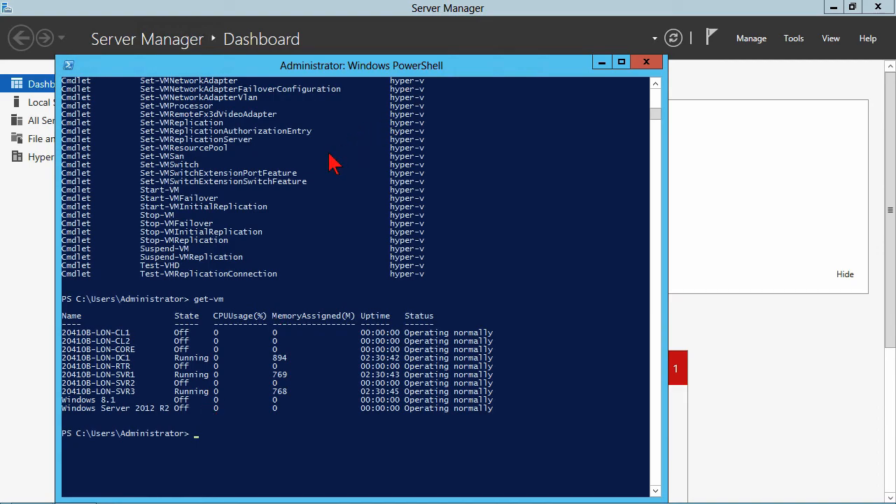
{"action": "mouse_move", "coordinate": [574, 87]}
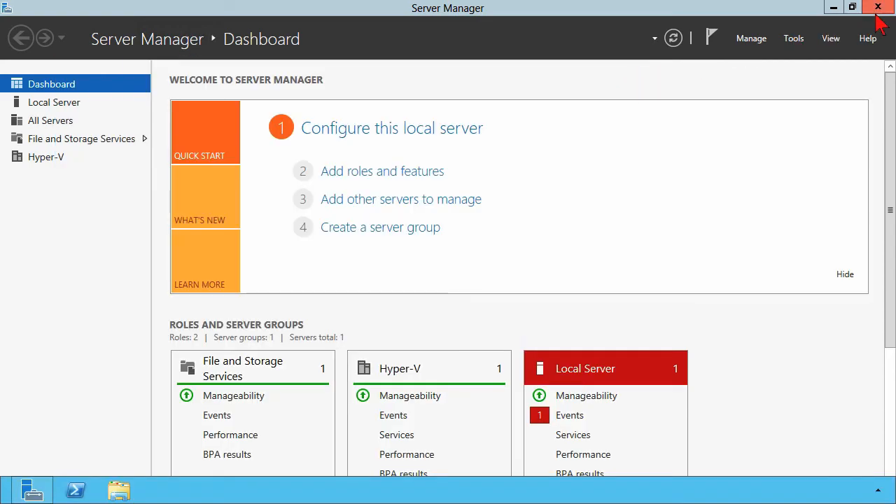
Step: Close Server Manager, leaving the desktop showing
{"action": "left_click", "coordinate": [879, 9]}
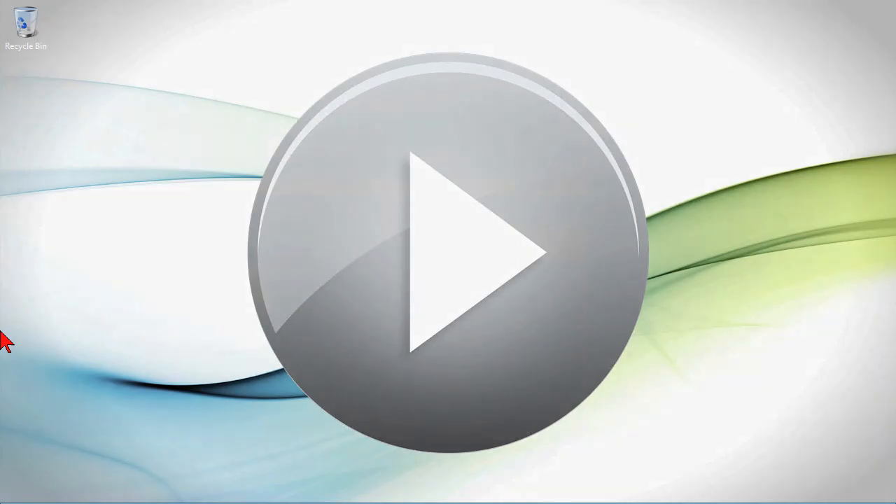
{"action": "left_click", "coordinate": [448, 253]}
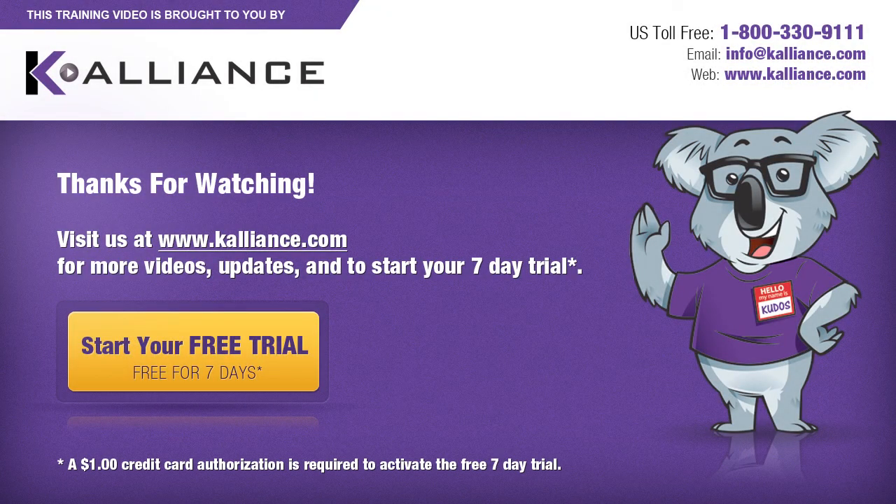